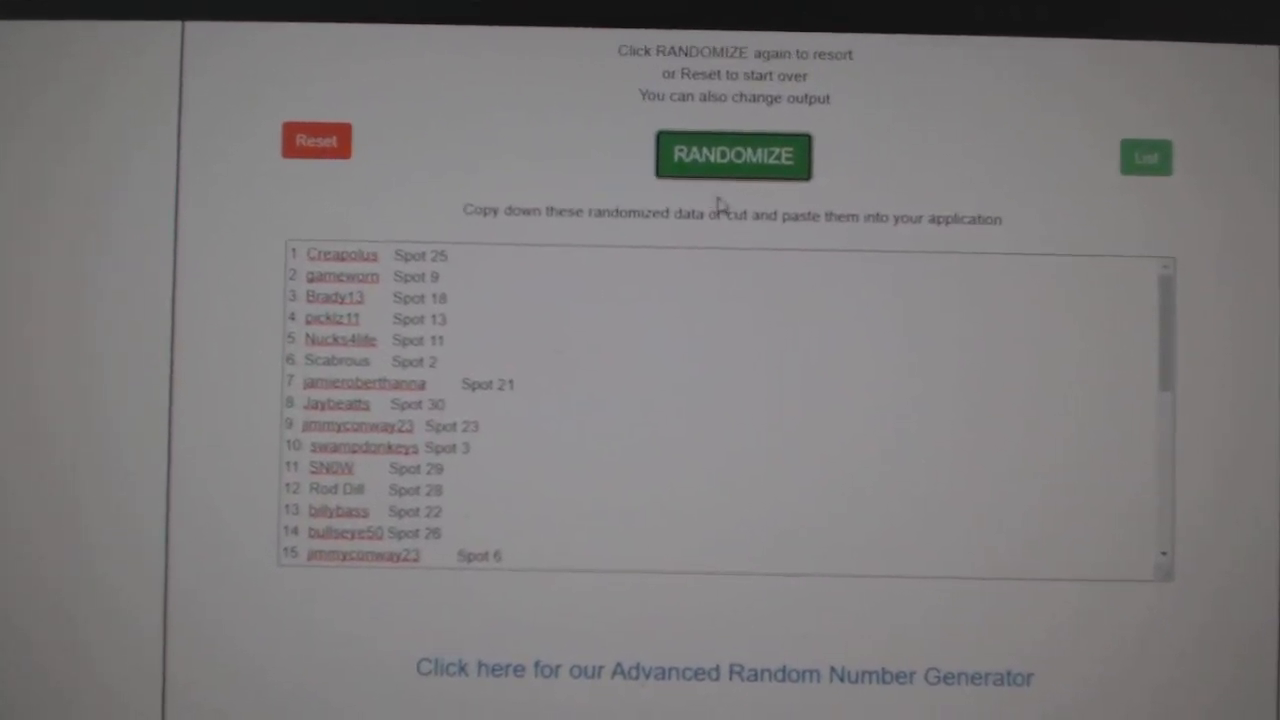
# Step: Randomize the participant name/spot list and select the shuffled result for copying
pyautogui.click(732, 156)
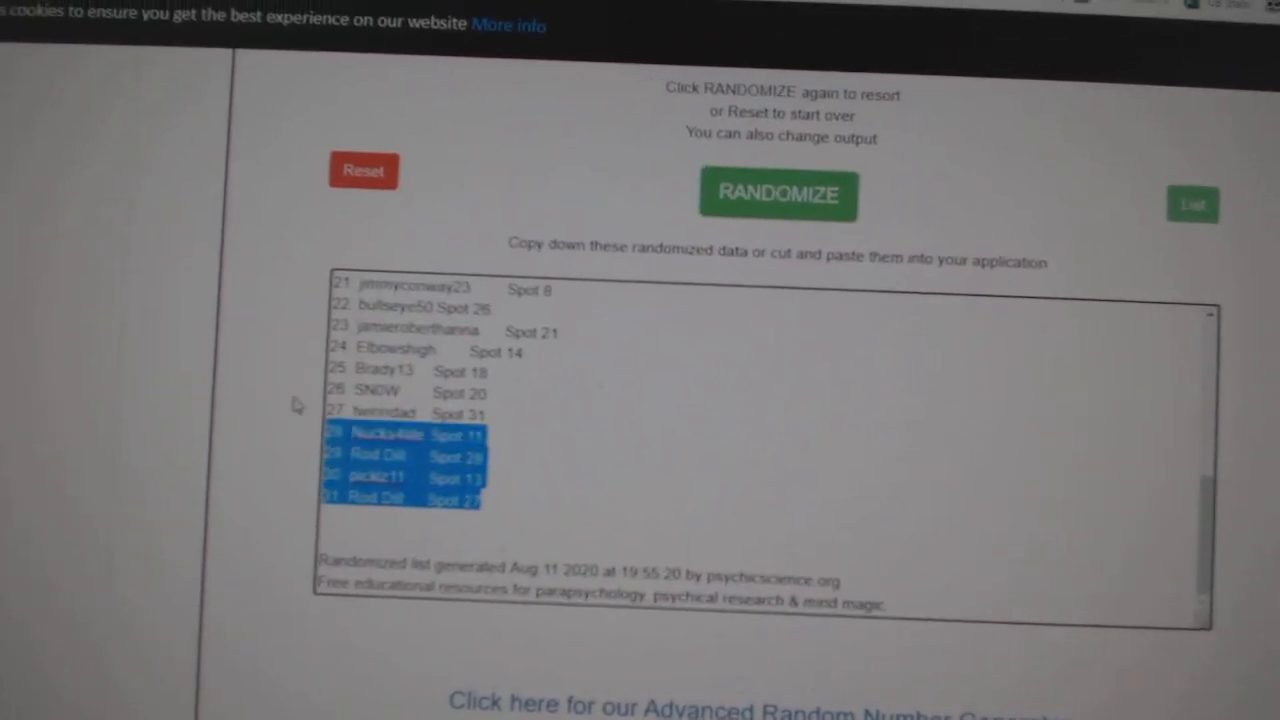
pyautogui.click(778, 194)
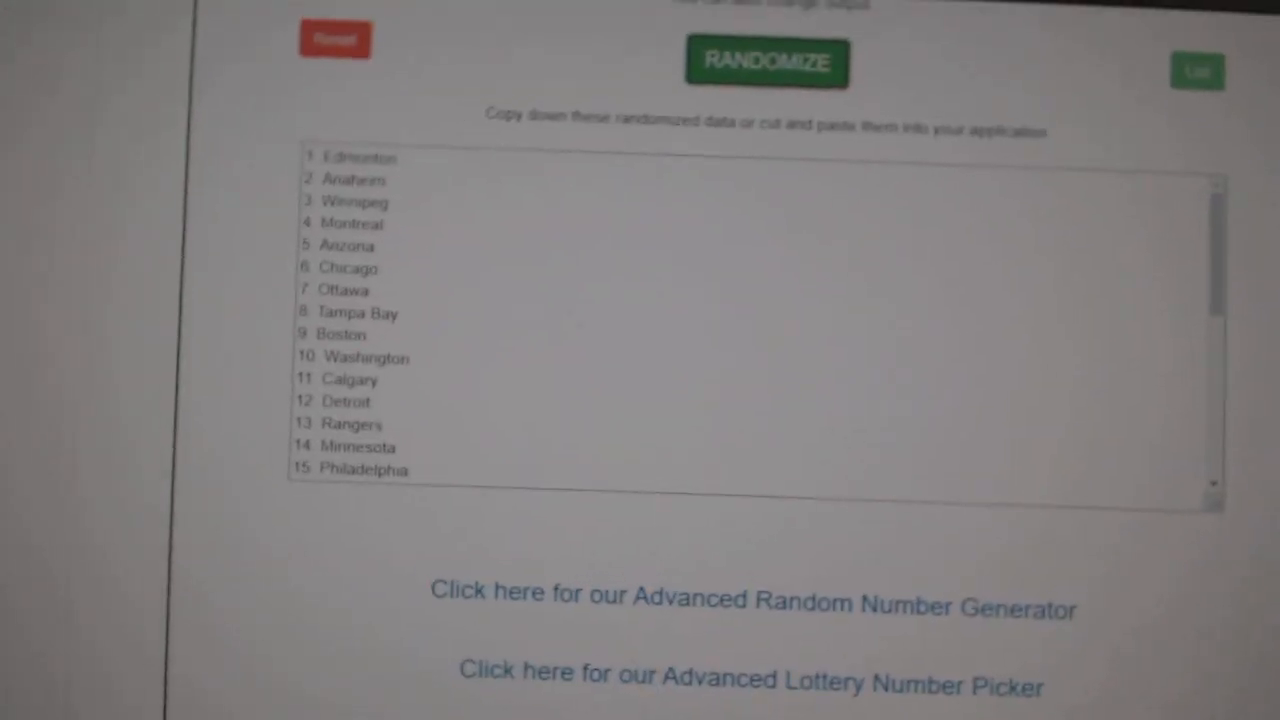
# Step: Randomize the hockey team list, yielding an order led by Edmonton, Anaheim, Winnipeg
pyautogui.click(726, 78)
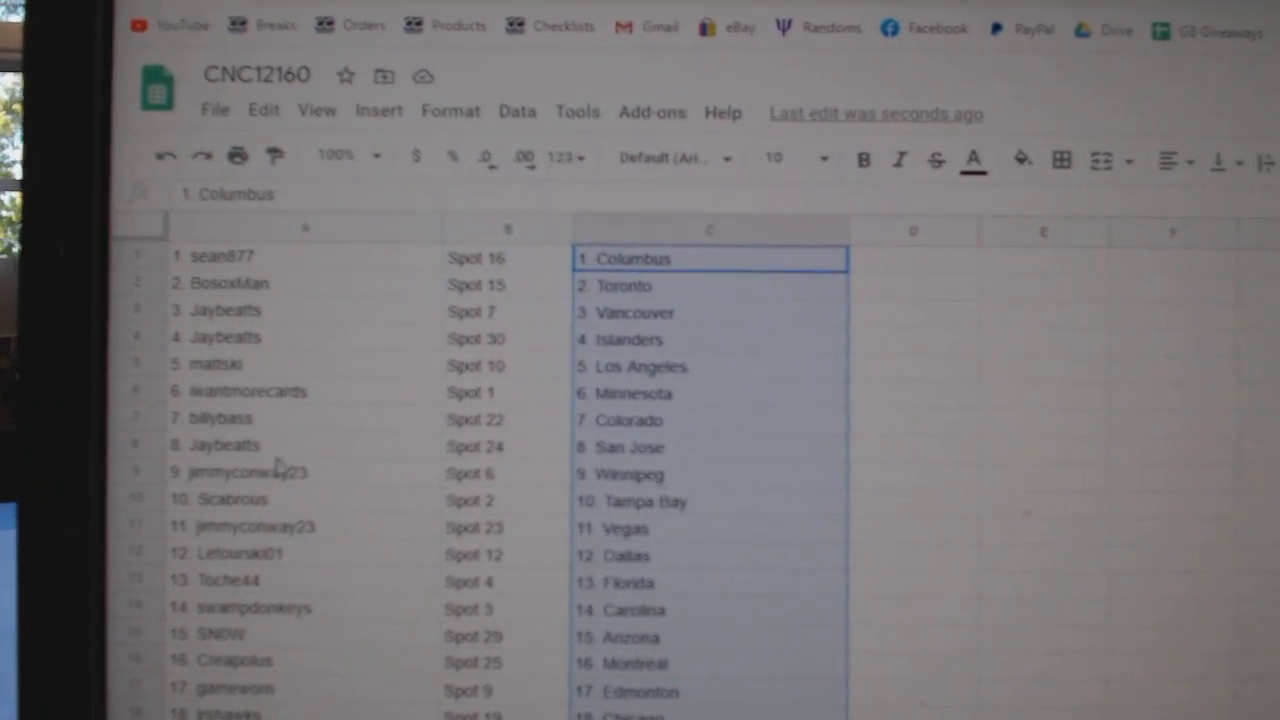
pyautogui.scroll(-3)
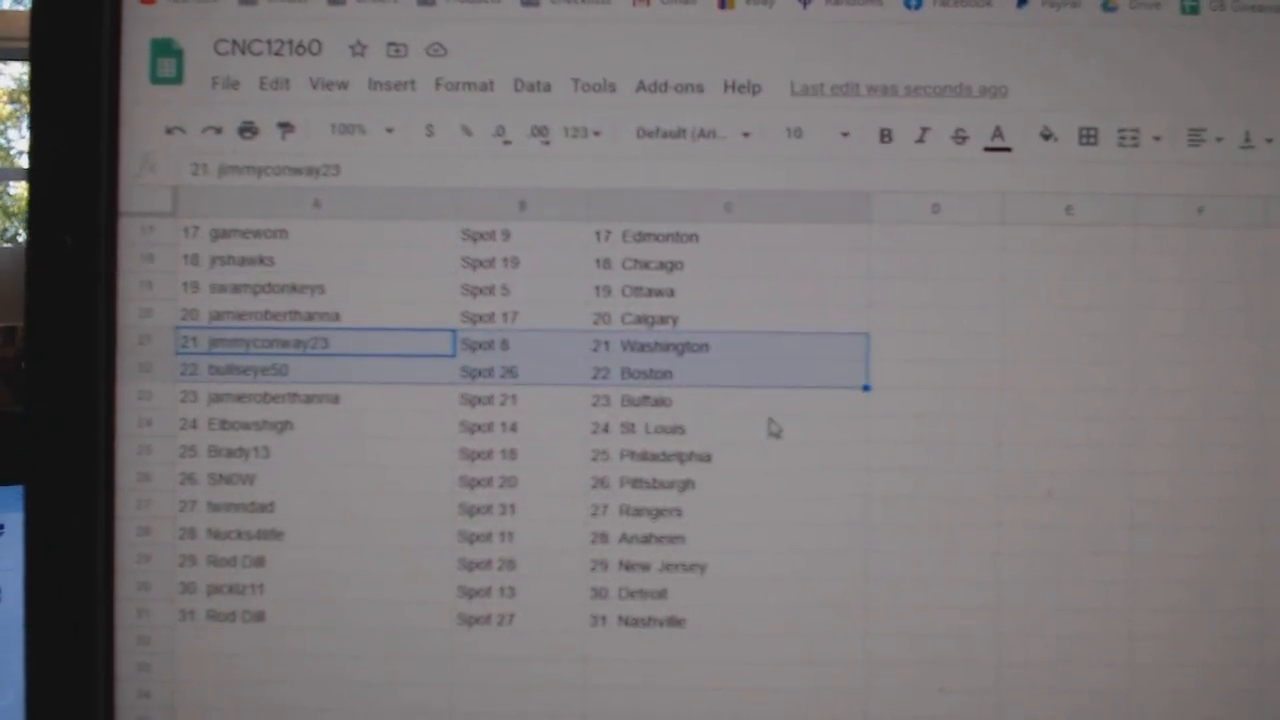
pyautogui.scroll(-3)
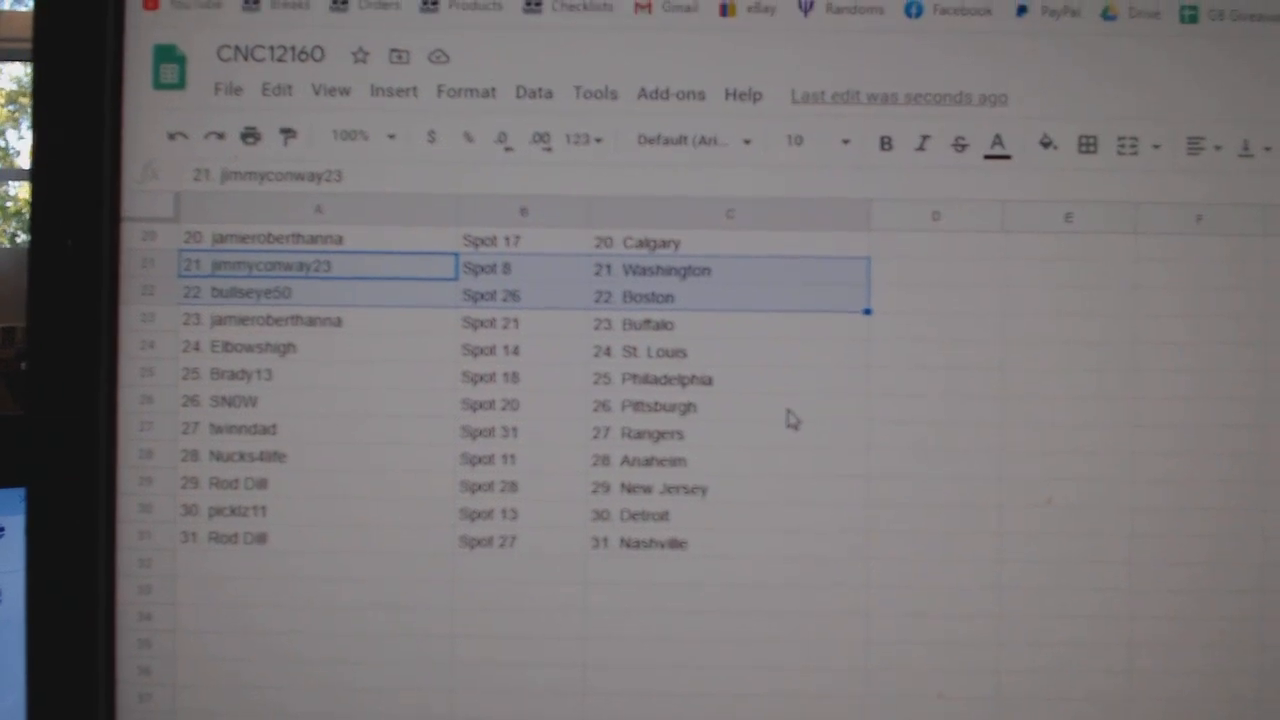